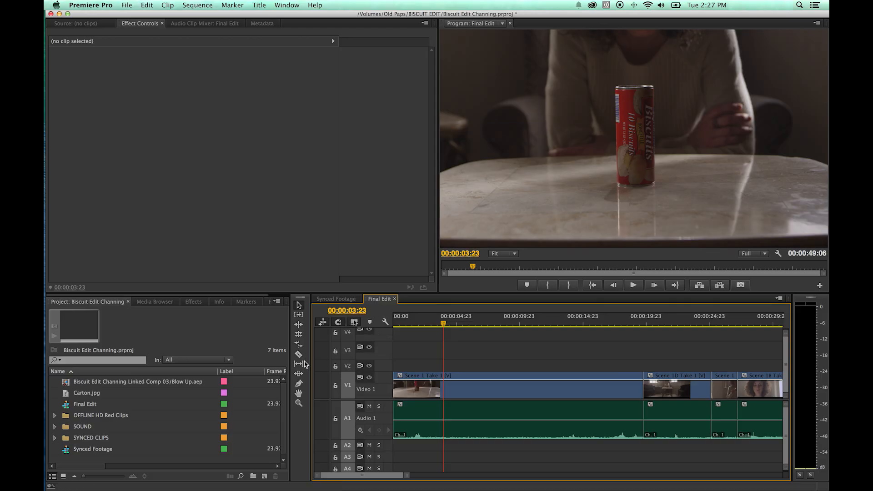
pyautogui.moveTo(298, 365)
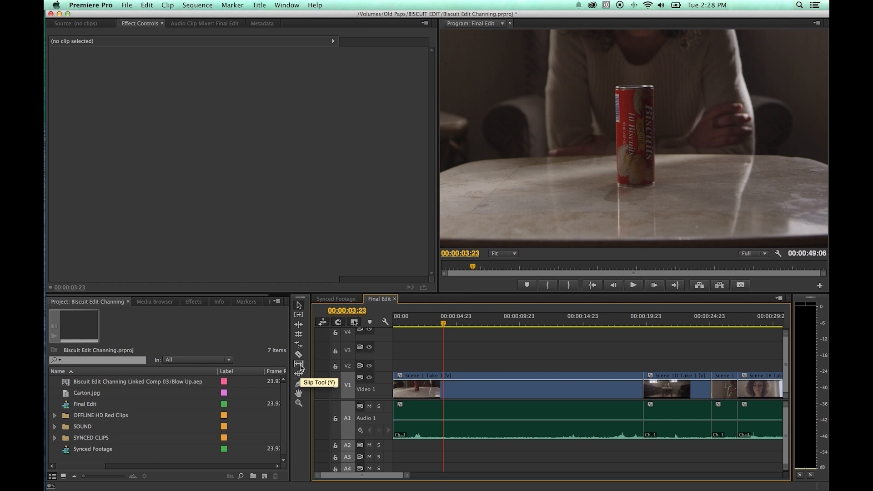
pyautogui.moveTo(298, 375)
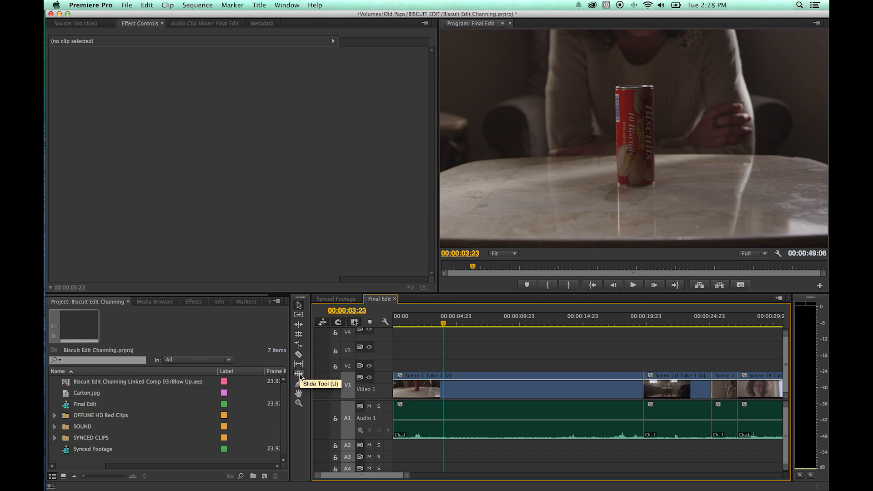
pyautogui.moveTo(313, 342)
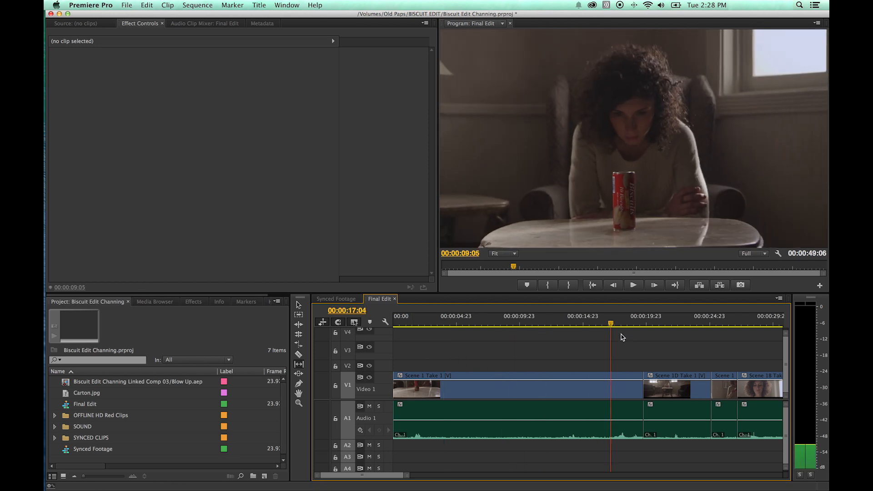
# Stop playback of the Final Edit sequence at about 20 seconds on the wide room shot
pyautogui.click(651, 317)
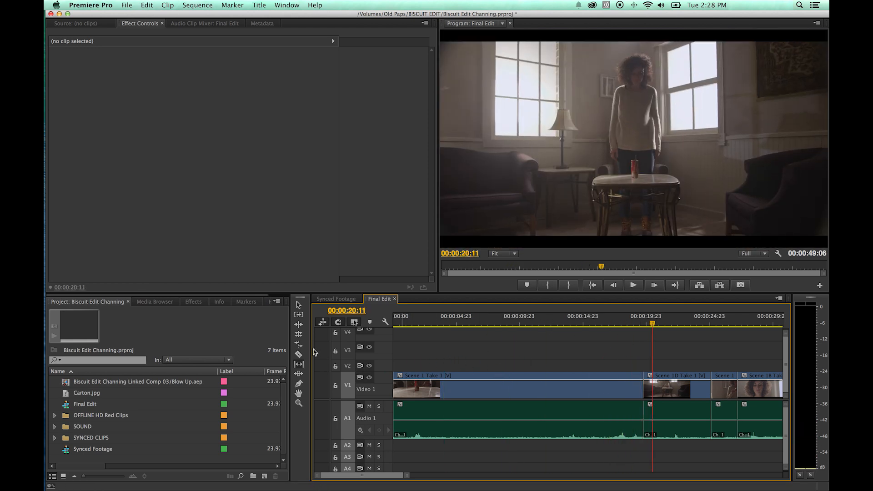
pyautogui.moveTo(300, 325)
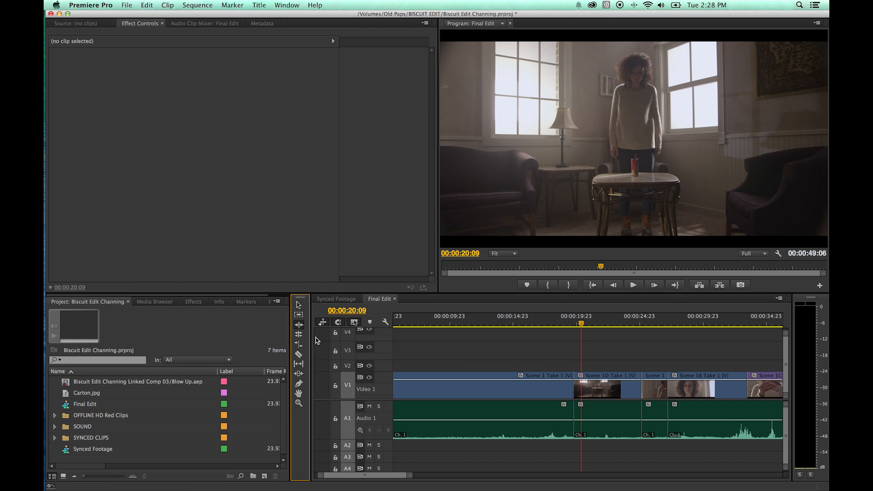
pyautogui.moveTo(577, 383)
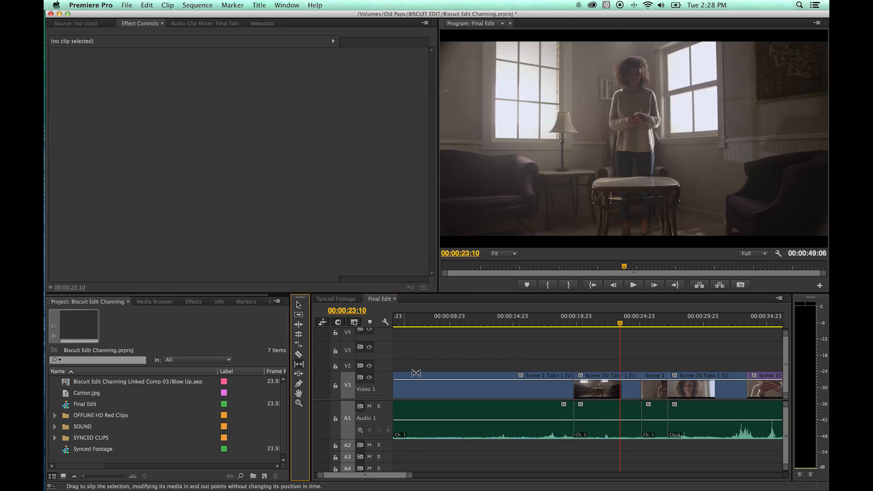
# Slip Scene 1D Take 1 about five frames, shifting its content without moving it on the timeline
pyautogui.moveTo(613, 388); pyautogui.dragTo(598, 387)
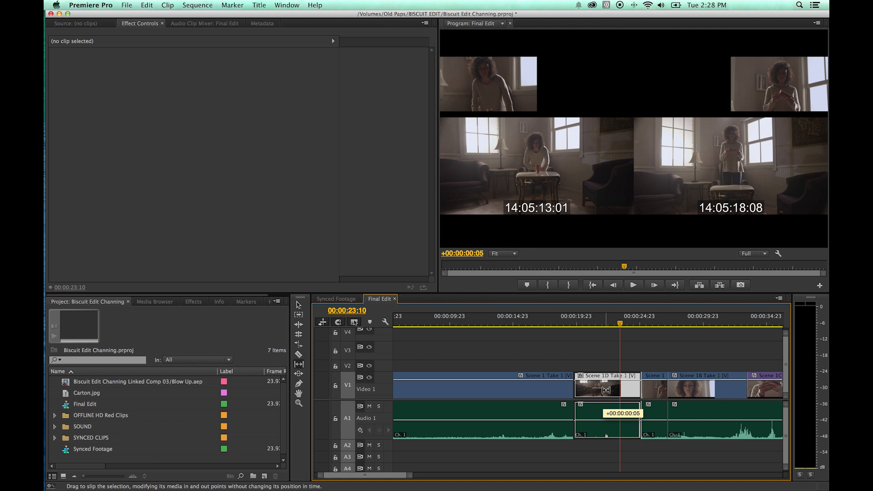
pyautogui.click(606, 388)
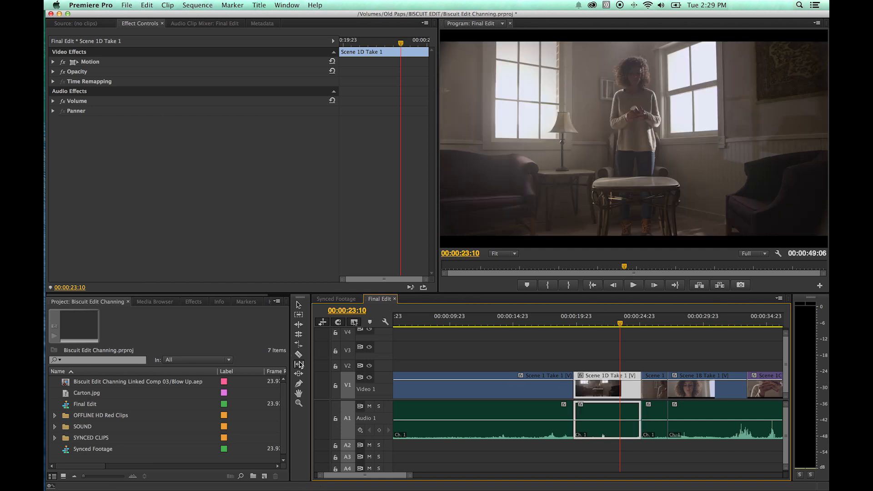
pyautogui.moveTo(600, 381)
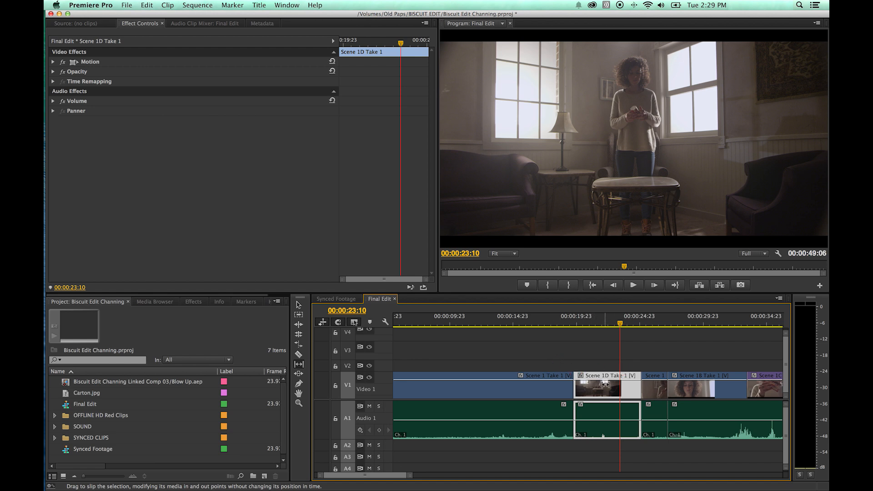
pyautogui.moveTo(603, 386)
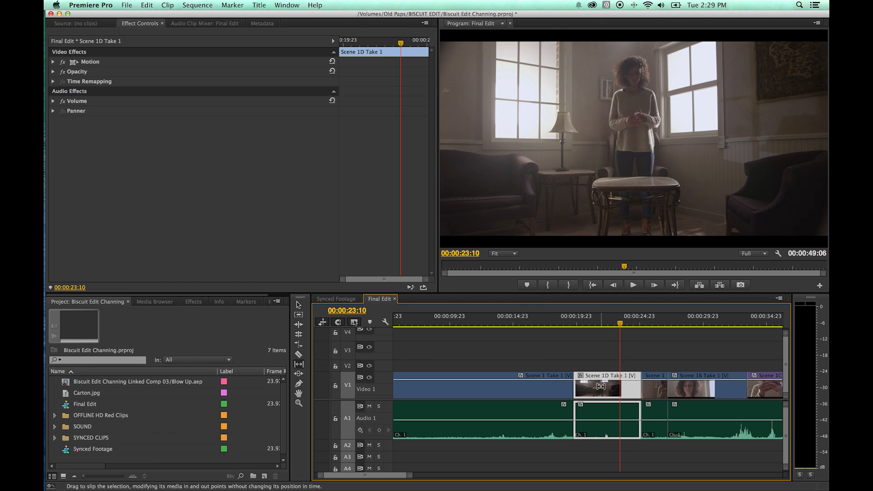
# Slip Scene 1D Take 1 later, back, then earlier, fine-tuning its in and out points via the four-up view
pyautogui.moveTo(608, 388); pyautogui.dragTo(603, 388)
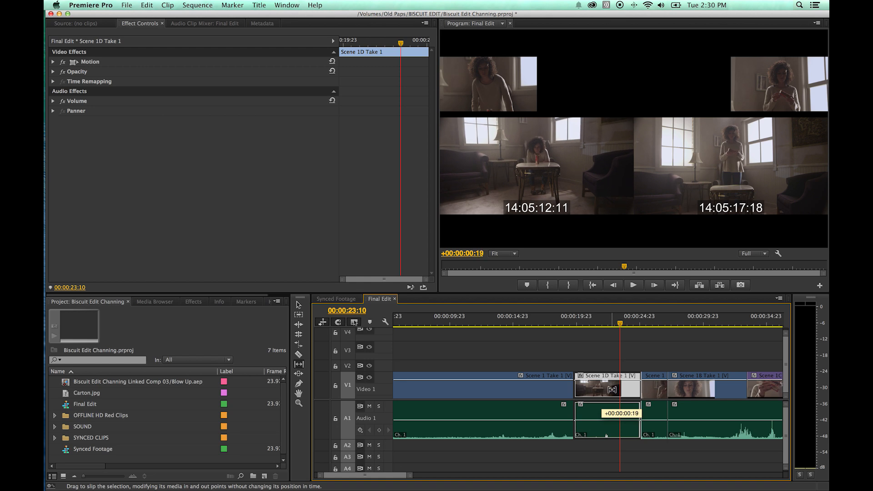
pyautogui.moveTo(607, 389); pyautogui.dragTo(609, 388)
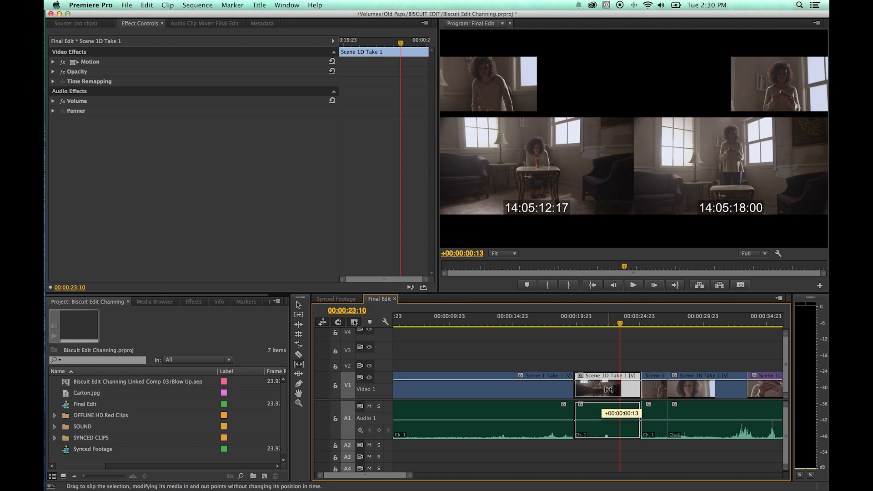
pyautogui.moveTo(608, 389); pyautogui.dragTo(617, 389)
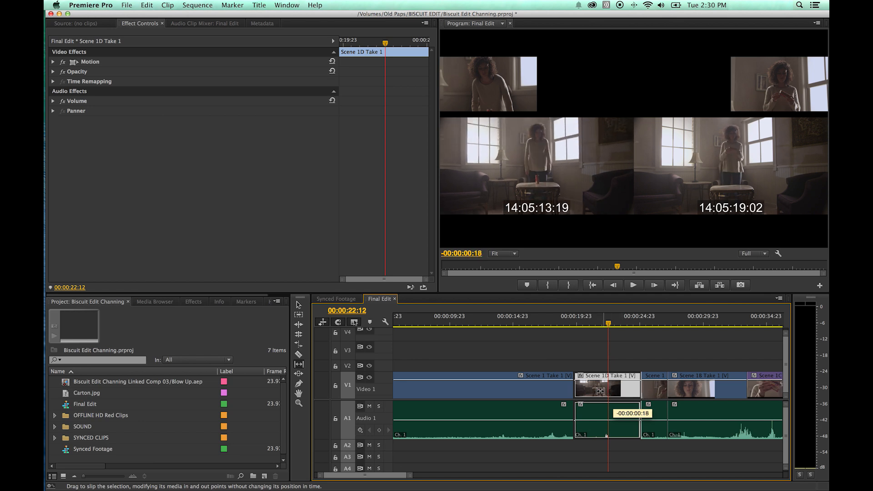
pyautogui.moveTo(607, 389); pyautogui.dragTo(598, 389)
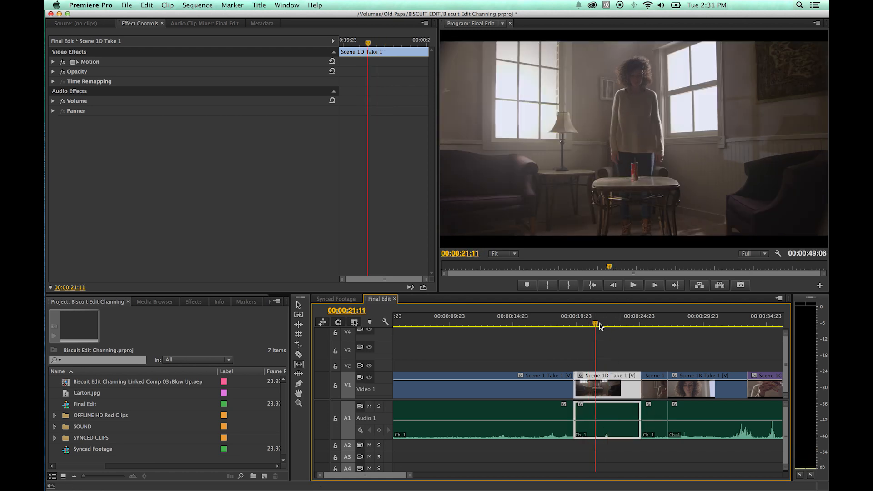
pyautogui.moveTo(599, 388); pyautogui.dragTo(607, 388)
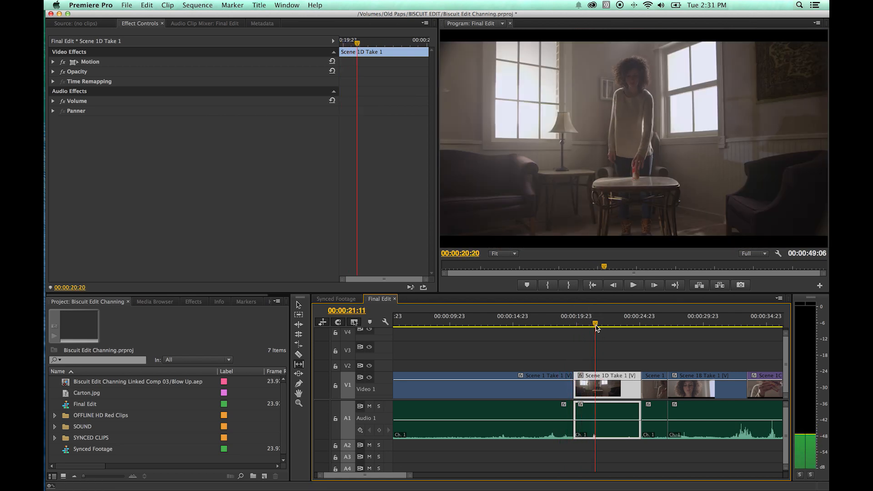
pyautogui.moveTo(596, 324); pyautogui.dragTo(575, 325)
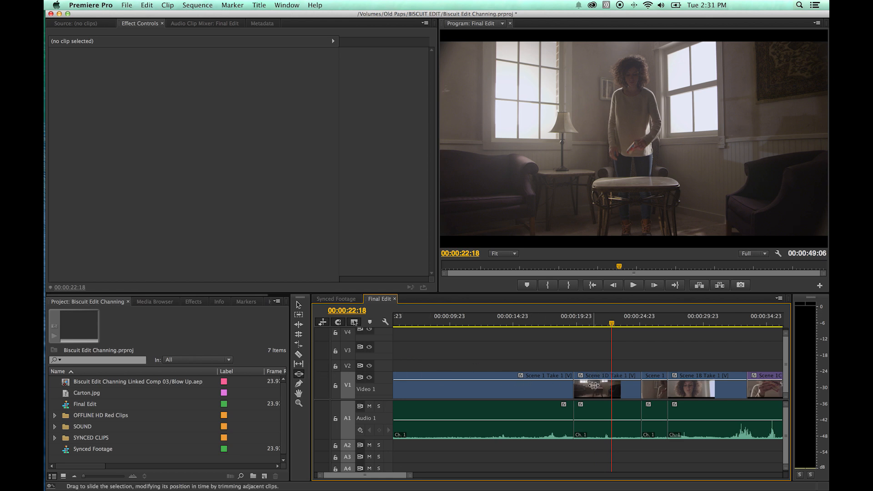
pyautogui.moveTo(603, 388)
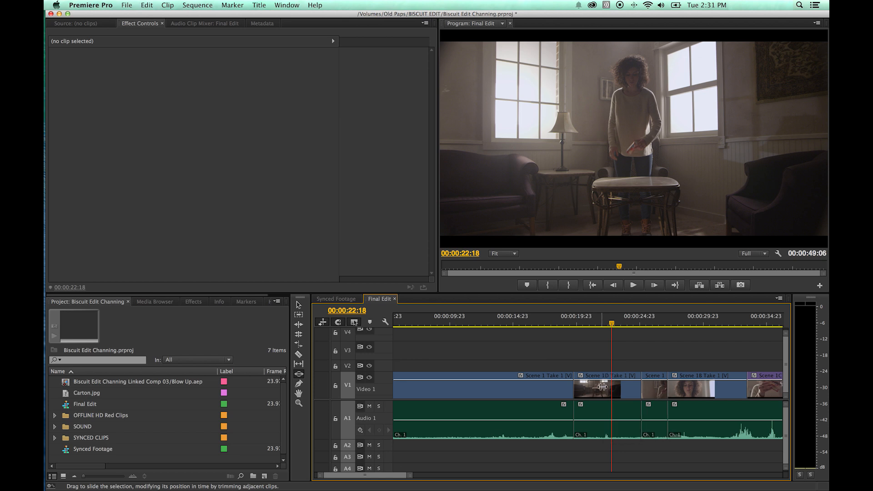
pyautogui.moveTo(607, 388)
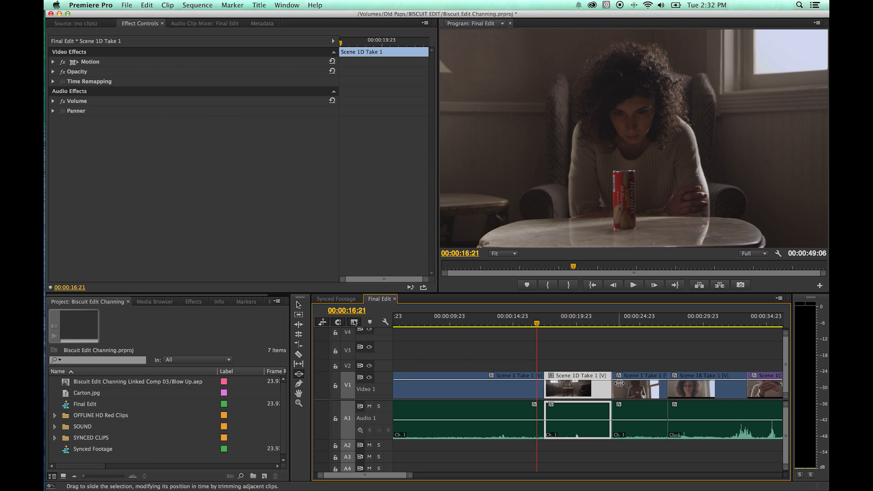
# Slide Scene 1D Take 1 later to start just before 00:00:19:23, neighbours trimmed to fit
pyautogui.moveTo(576, 390); pyautogui.dragTo(582, 390)
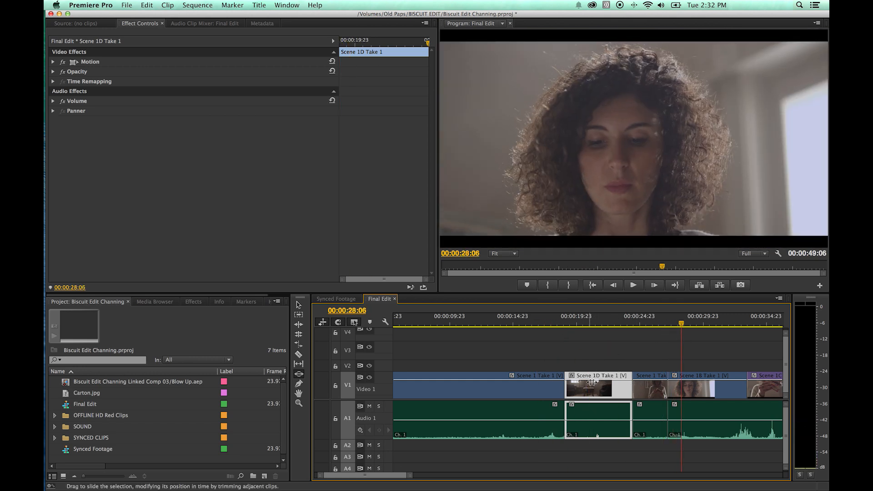
pyautogui.moveTo(599, 384); pyautogui.dragTo(590, 384)
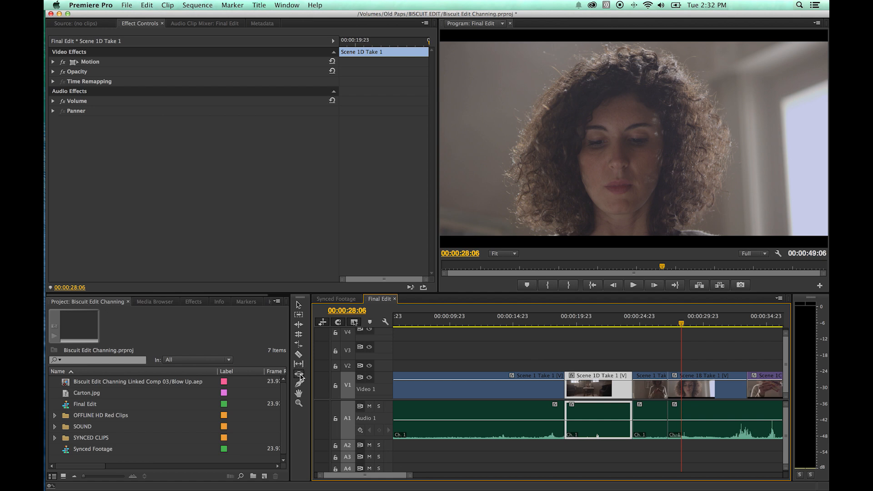
pyautogui.moveTo(299, 374)
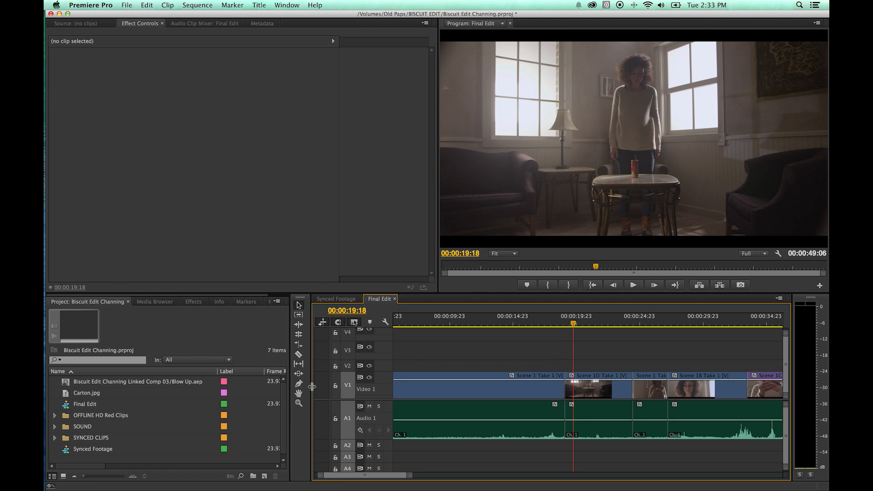
pyautogui.moveTo(299, 393)
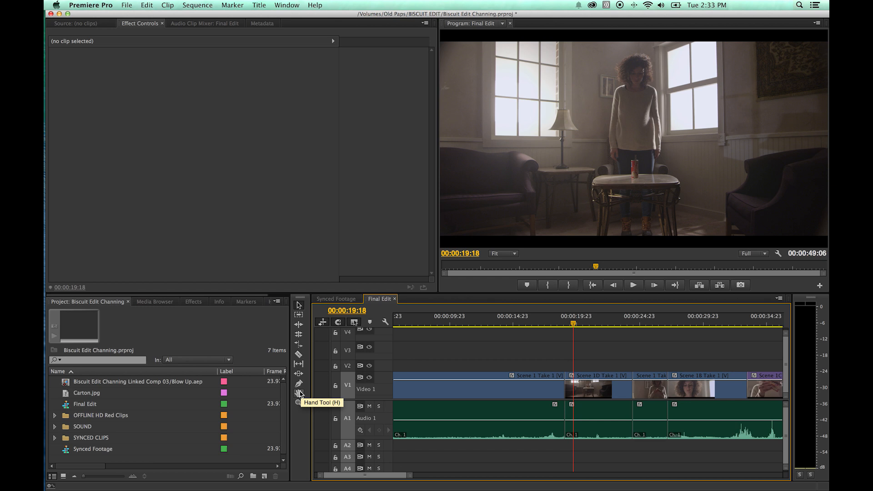